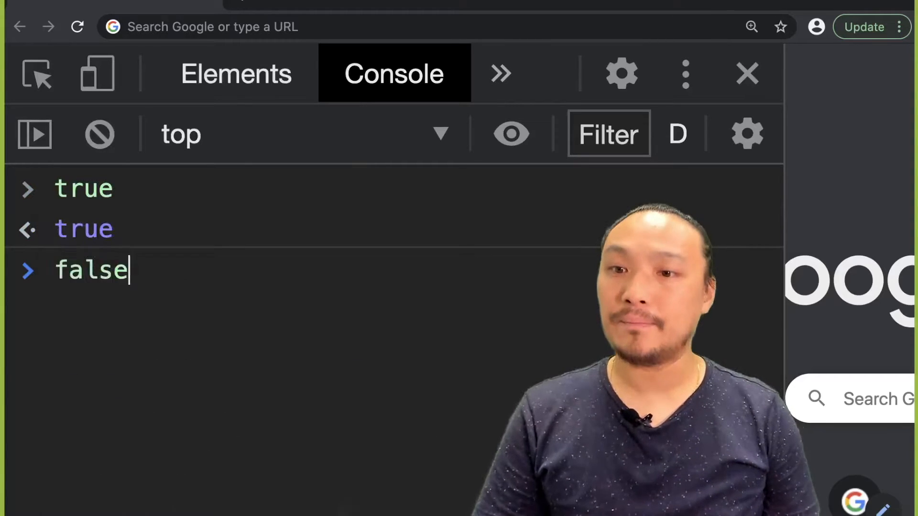
Evaluate false, 838738 and 'jfjf8944jrfjuff', then clear the console and begin typing 3 ==.
{"action": "key", "text": "Return"}
{"action": "type", "text": "838738"}
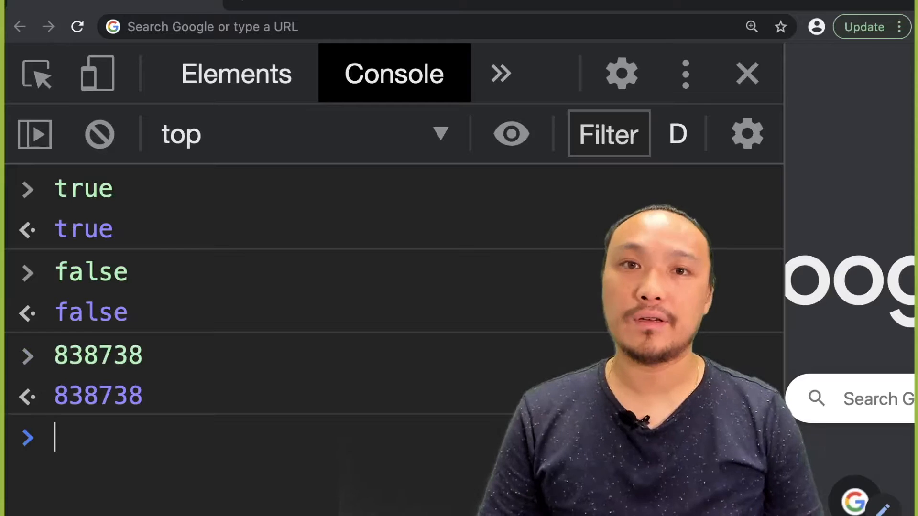
{"action": "type", "text": "'jfjf89"}
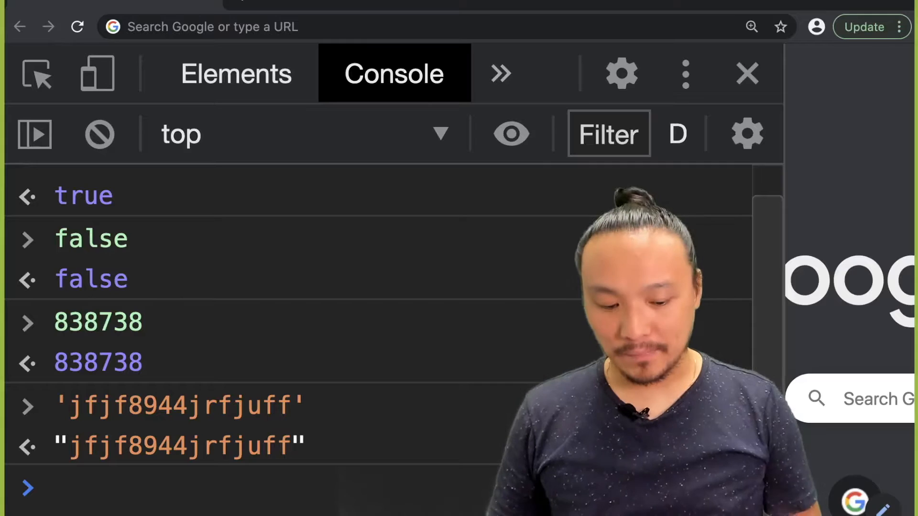
{"action": "type", "text": "3 =="}
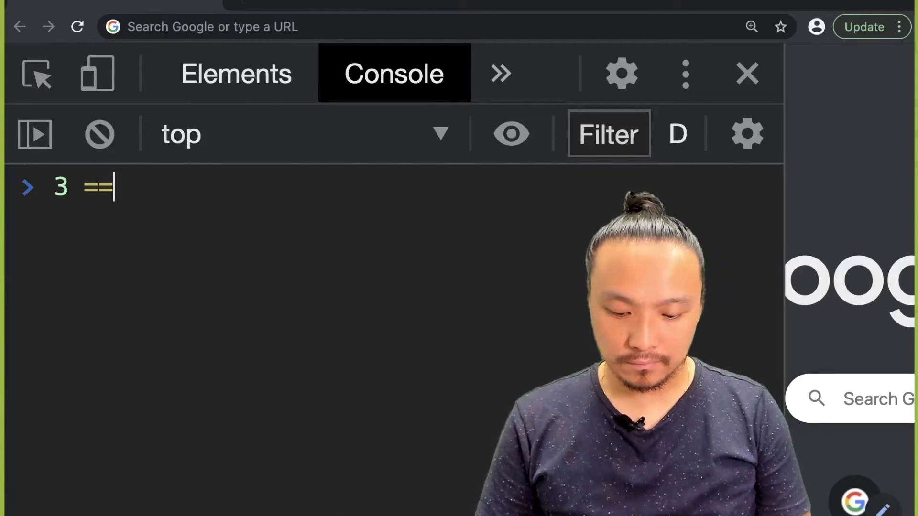
Evaluate 3 == 3, 4 * 4 and 'hello'+' world', then clear the console output.
{"action": "key", "text": "Enter"}
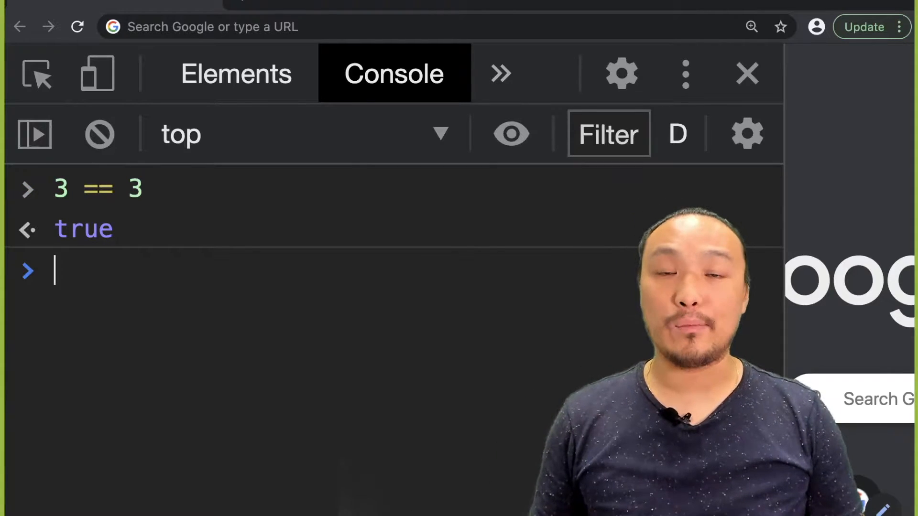
{"action": "type", "text": "4 * 4"}
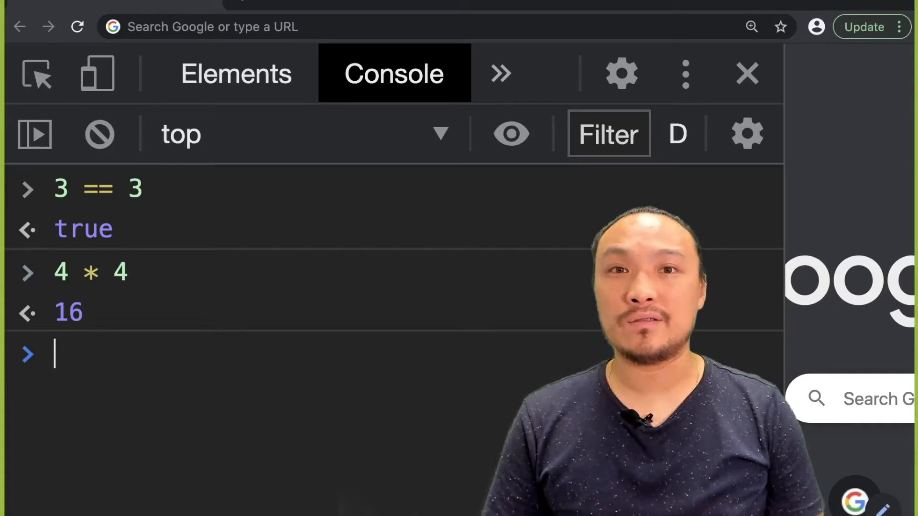
{"action": "type", "text": "'hjd"}
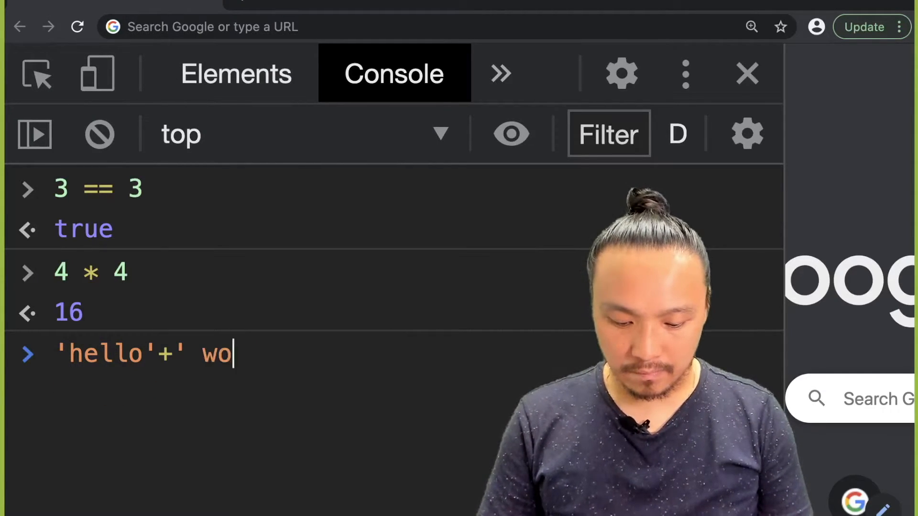
{"action": "key", "text": "Enter"}
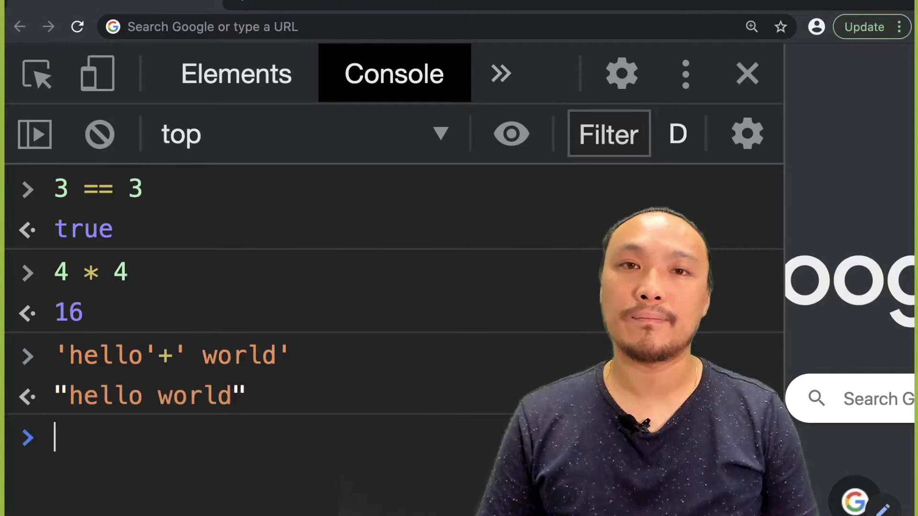
{"action": "left_click", "coordinate": [99, 133]}
{"action": "type", "text": "'2"}
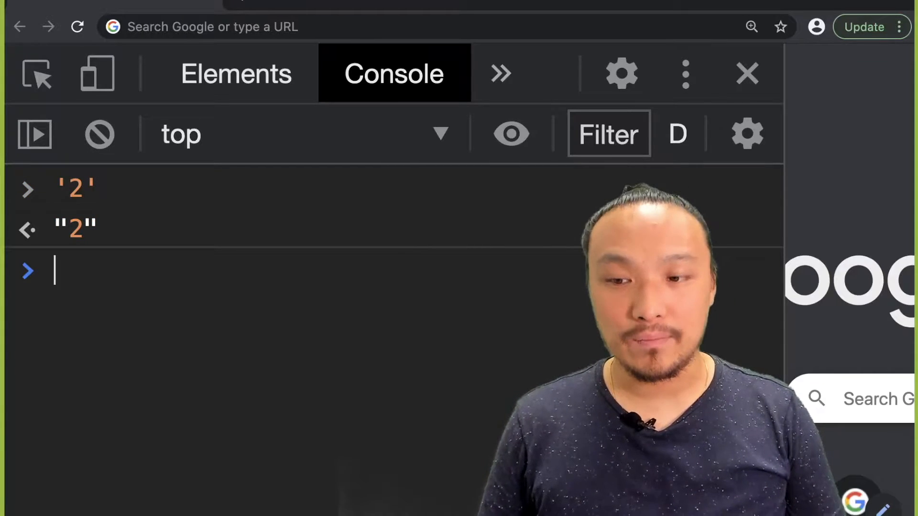
Convert the string '2' to the number 2 with Number('2'), then clear the console.
{"action": "type", "text": "Number('2"}
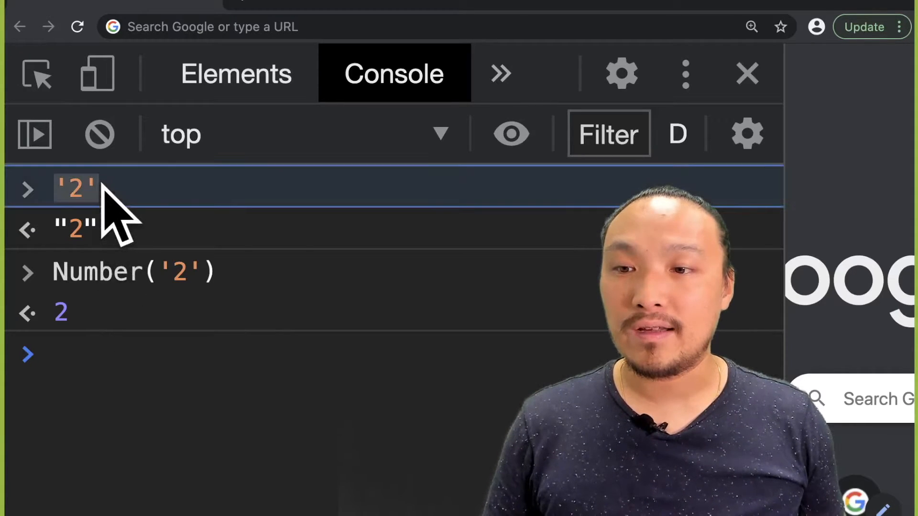
{"action": "mouse_move", "coordinate": [263, 272]}
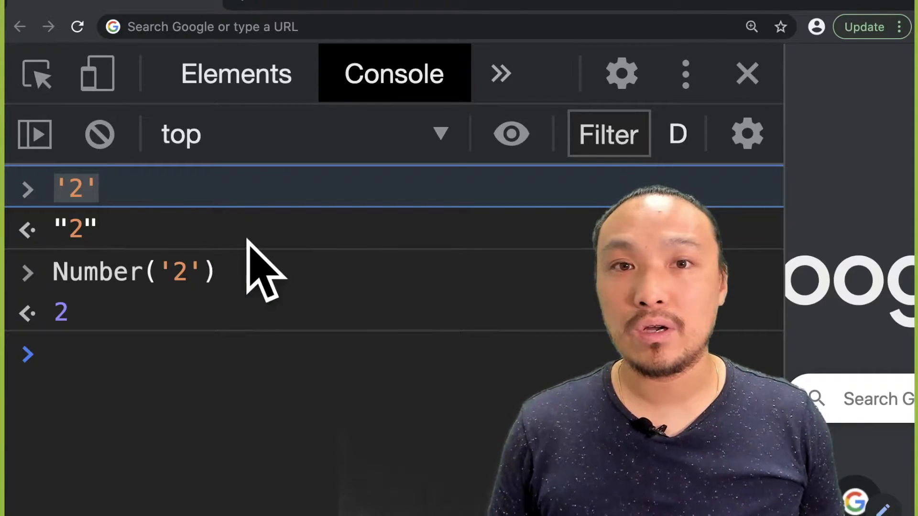
{"action": "mouse_move", "coordinate": [70, 328]}
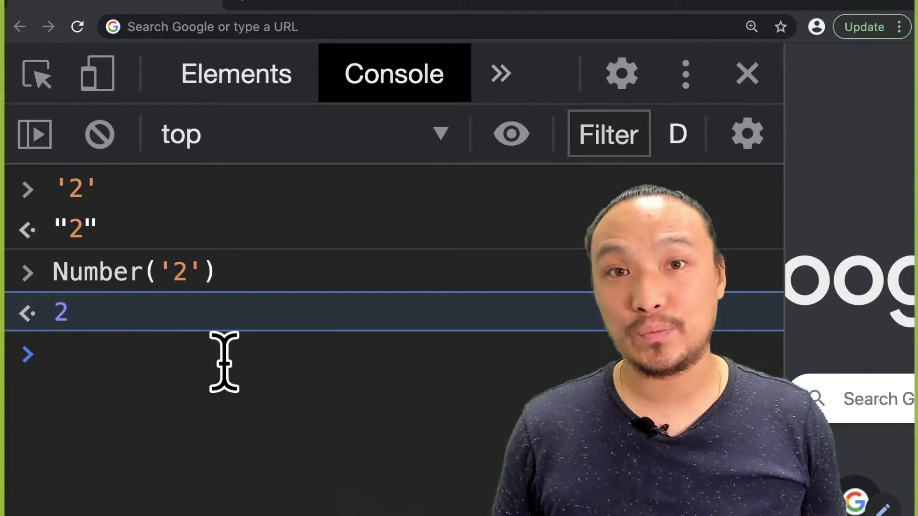
{"action": "left_click", "coordinate": [99, 133]}
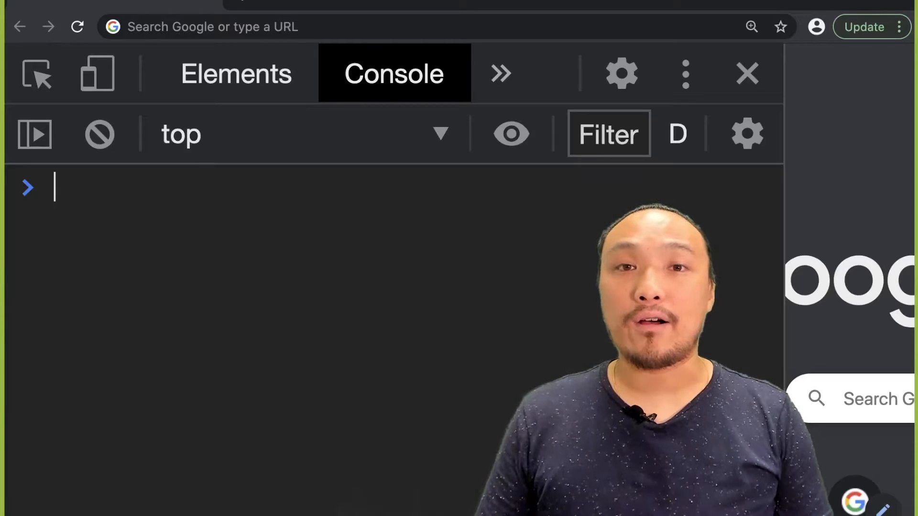
Evaluate Number('hello'), 'hello' * 3 and 0 / 0, each returning NaN.
{"action": "type", "text": "Number('"}
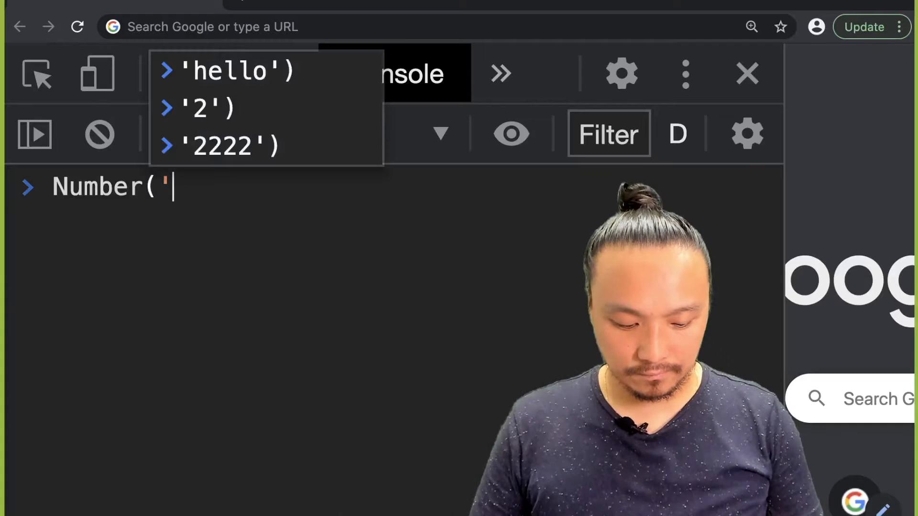
{"action": "key", "text": "Enter"}
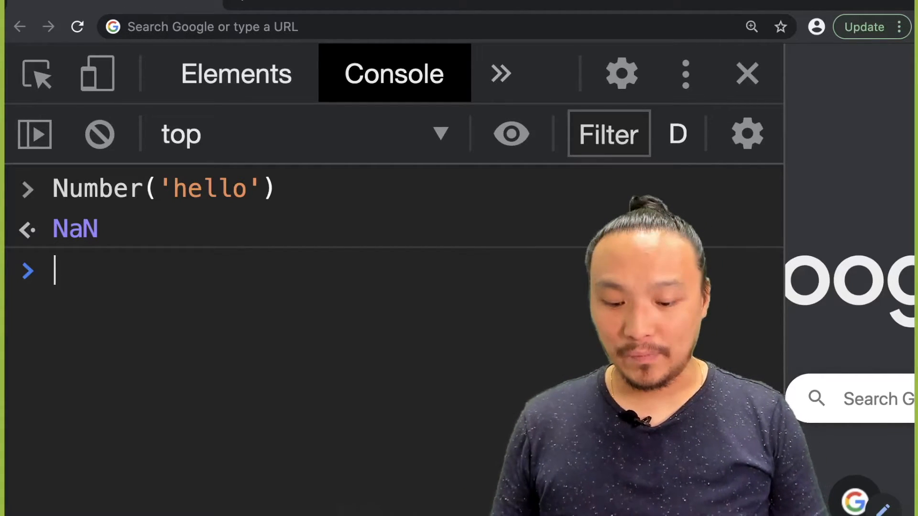
{"action": "type", "text": "'hel"}
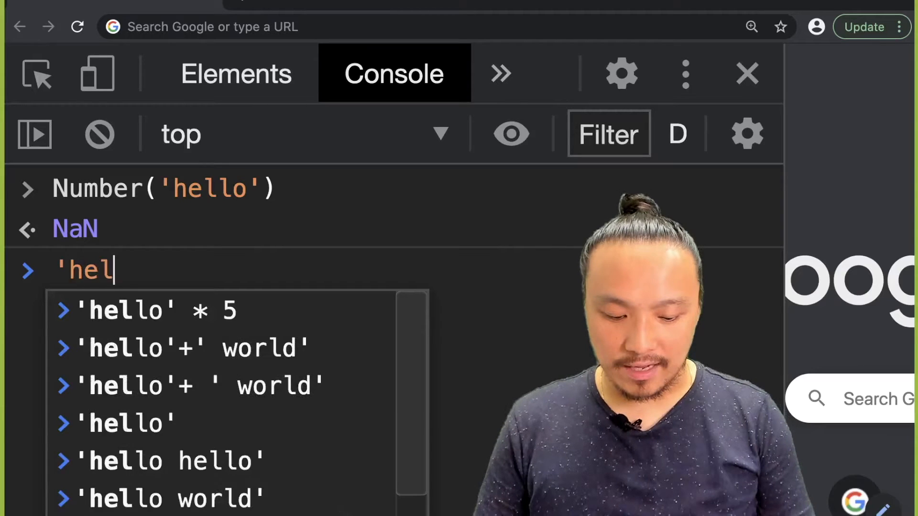
{"action": "type", "text": "lo' *"}
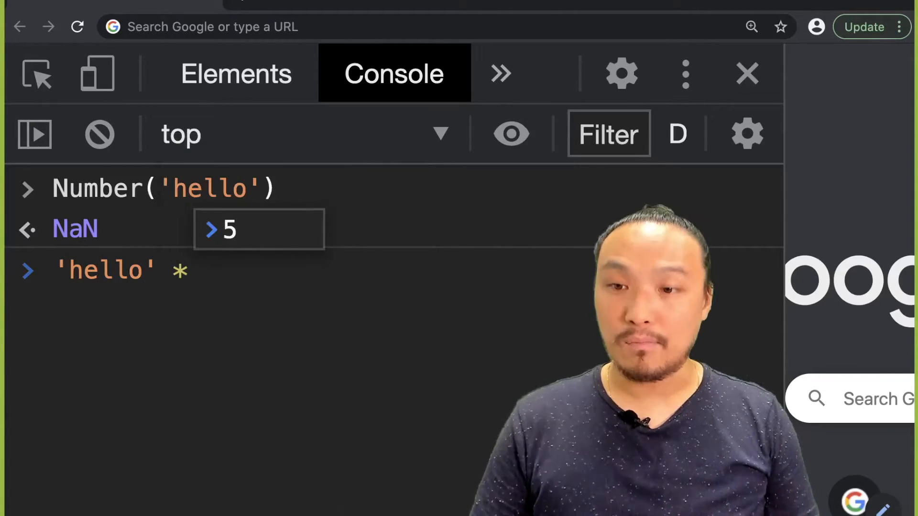
{"action": "type", "text": "3\\"}
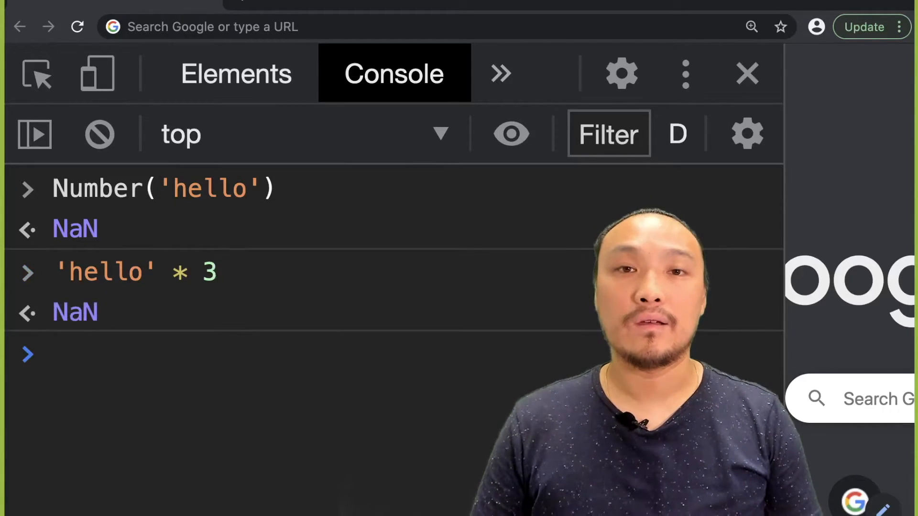
{"action": "type", "text": "0 /"}
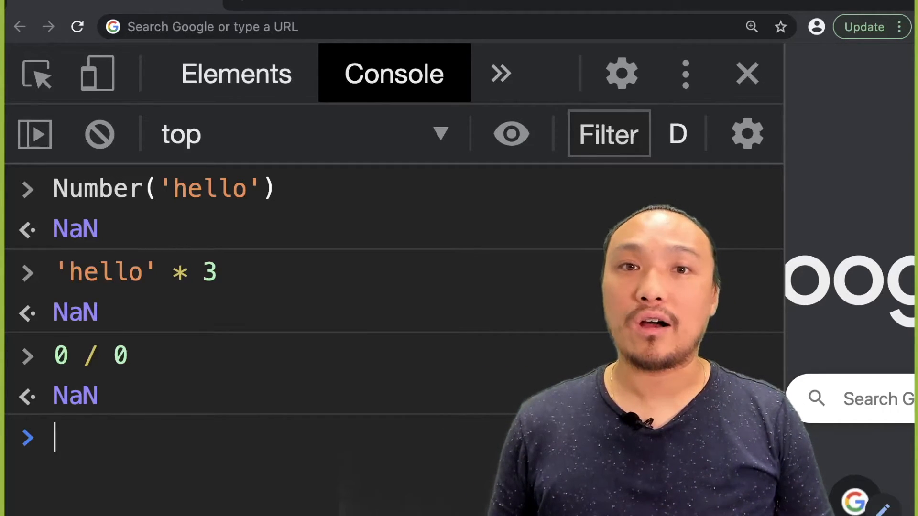
{"action": "type", "text": "valueOf"}
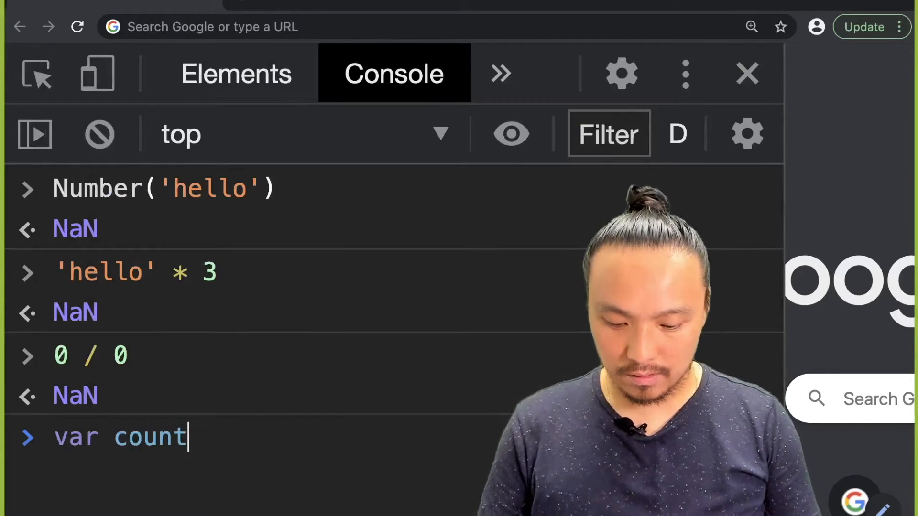
Declare var counter, check that counter evaluates to undefined, then clear the console.
{"action": "key", "text": "Enter"}
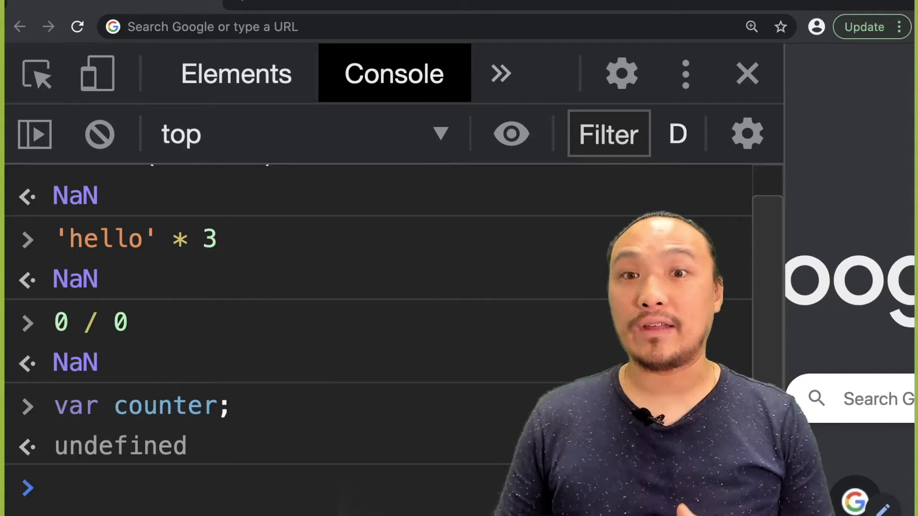
{"action": "type", "text": "counter"}
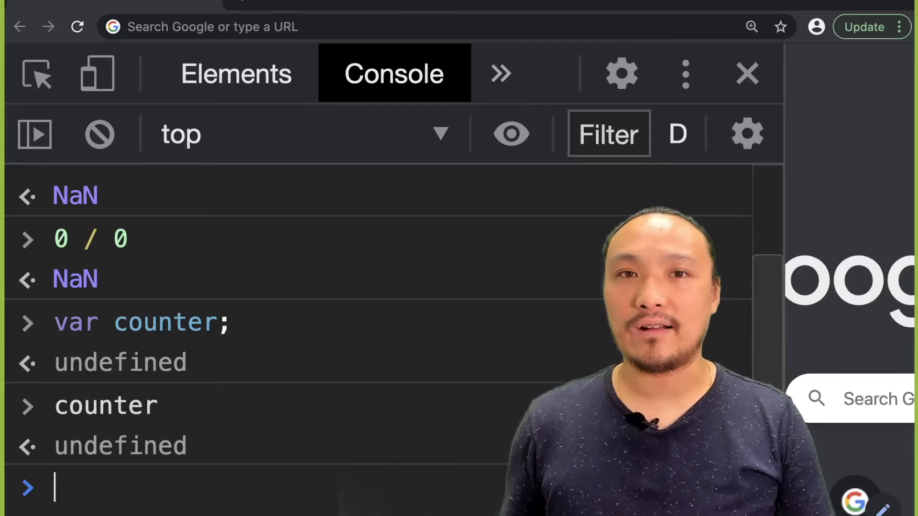
{"action": "left_click", "coordinate": [99, 133]}
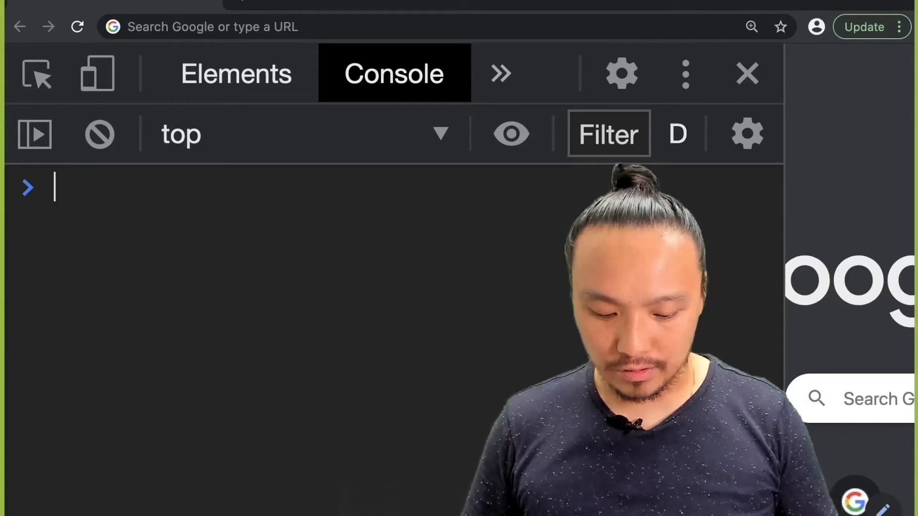
Evaluate Number('3') and Number('hello'), then recall the latter with == NaN appended.
{"action": "type", "text": "Number('3"}
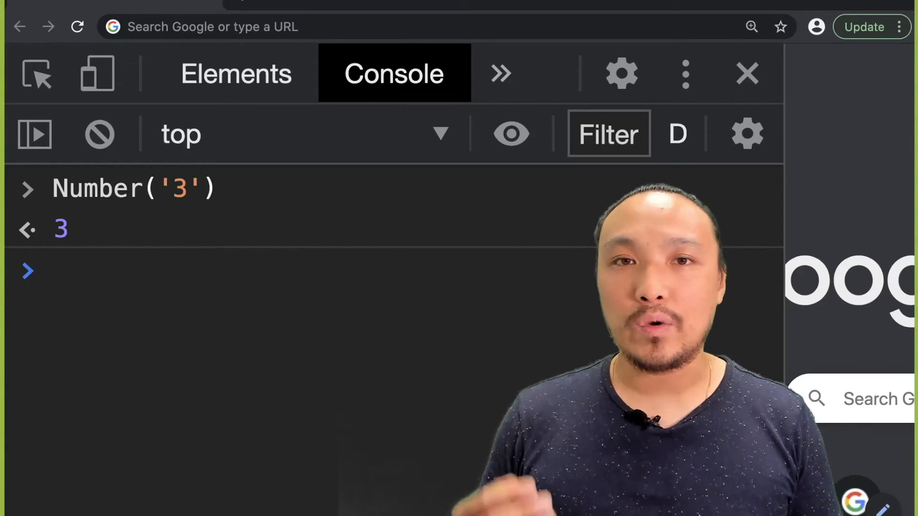
{"action": "type", "text": "Na"}
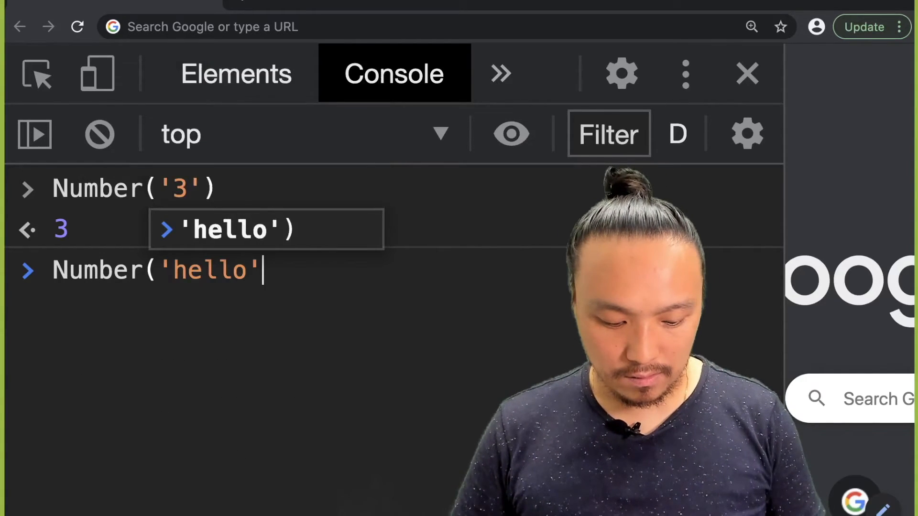
{"action": "key", "text": "Return"}
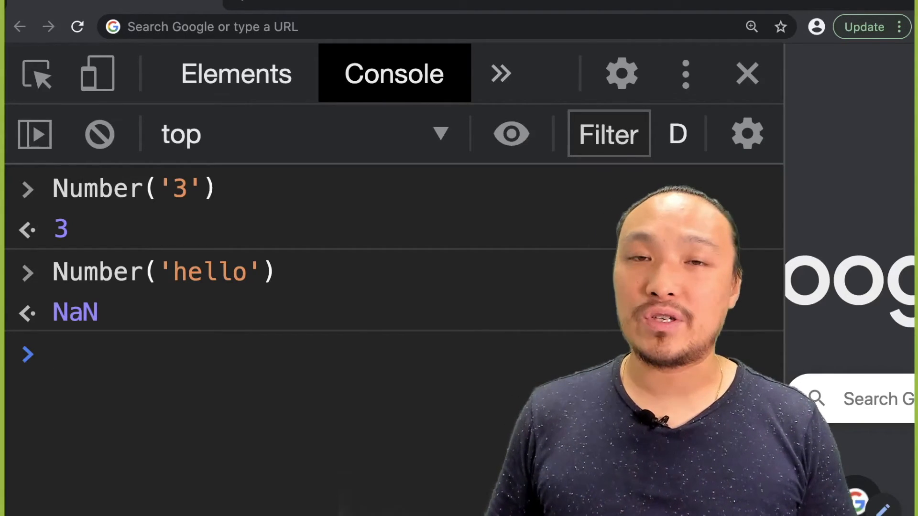
{"action": "key", "text": "Enter"}
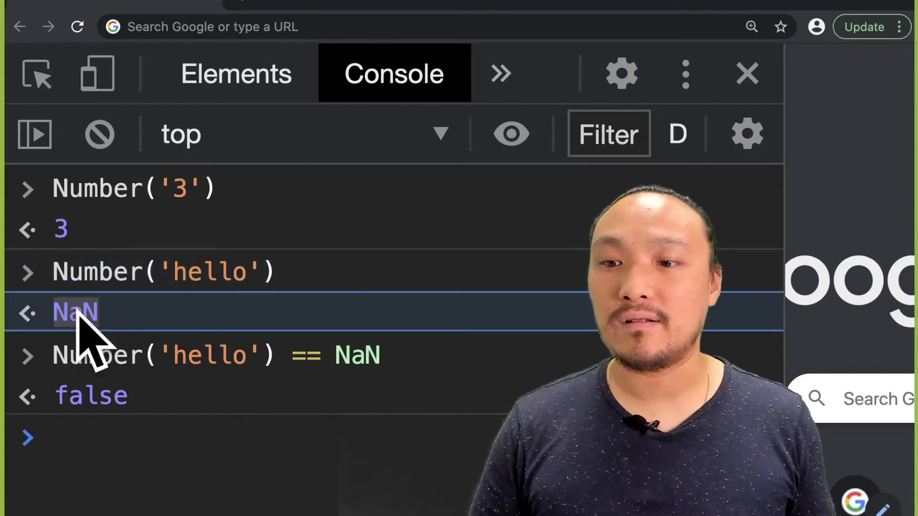
{"action": "mouse_move", "coordinate": [451, 252]}
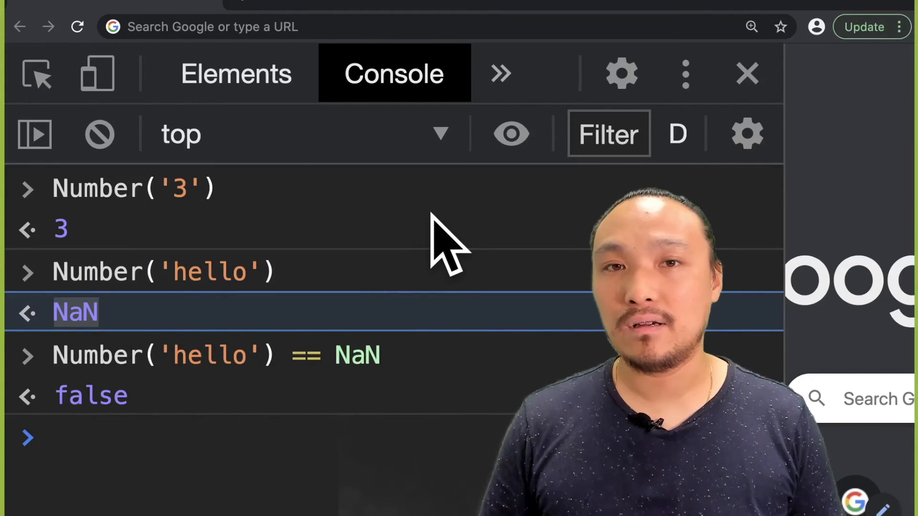
{"action": "mouse_move", "coordinate": [340, 352]}
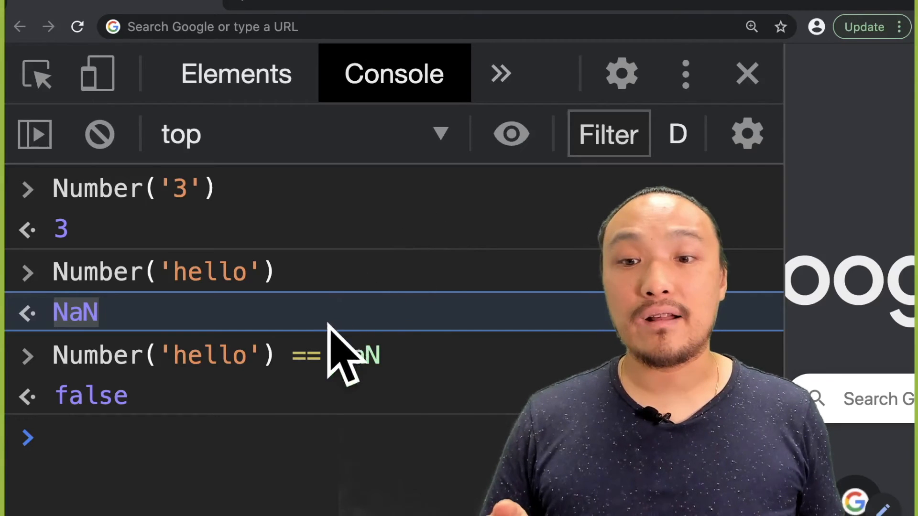